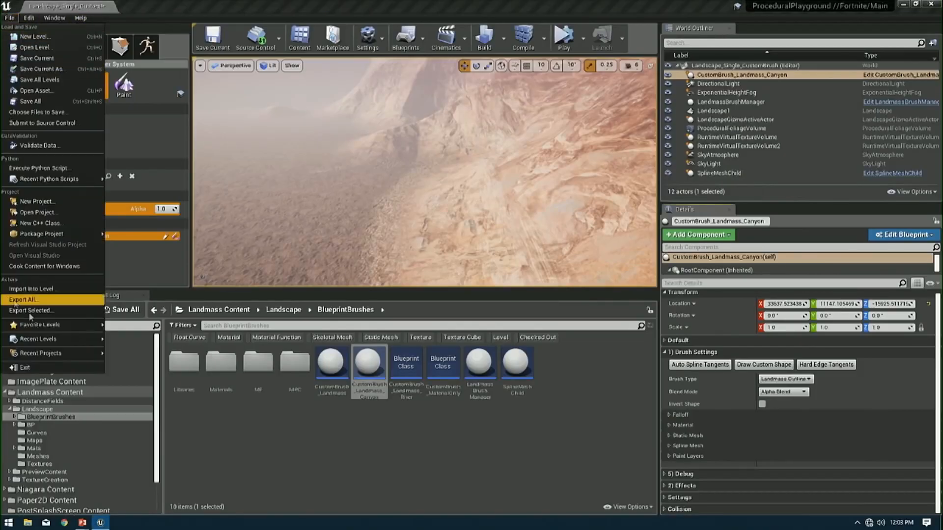
Step: Load the SkyAtmosphere_Volumetric_Clouds level from Recent Levels
{"action": "left_click", "coordinate": [38, 339]}
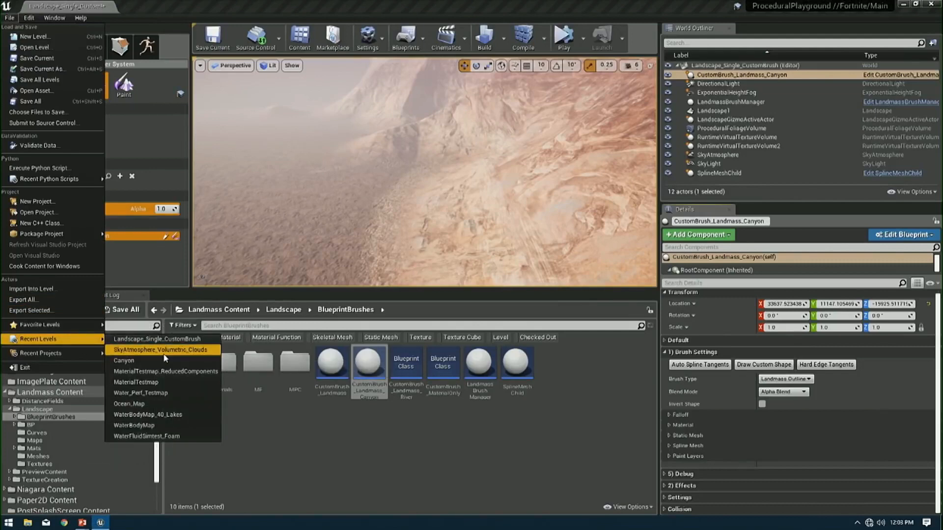
{"action": "left_click", "coordinate": [162, 350]}
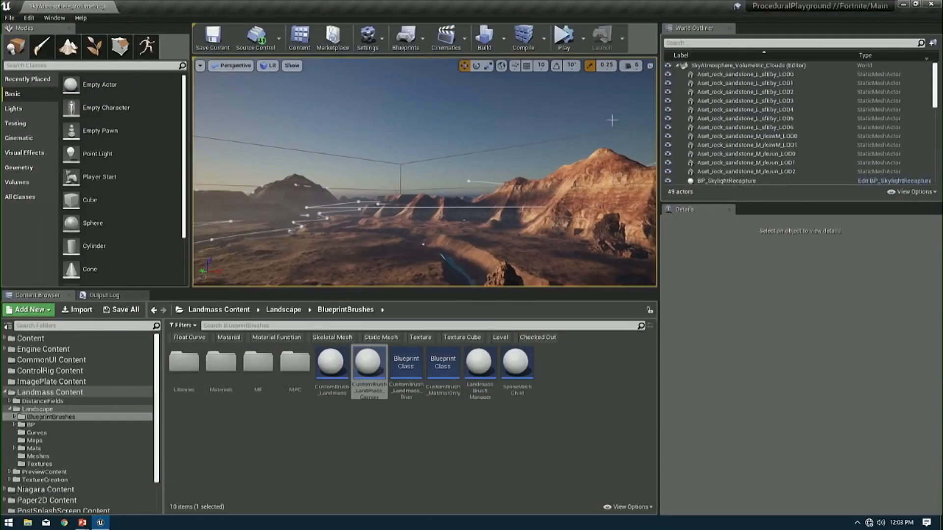
Step: Edit the BP_SkylightRecapture actor's Blueprint from the World Outliner
{"action": "left_click", "coordinate": [726, 180]}
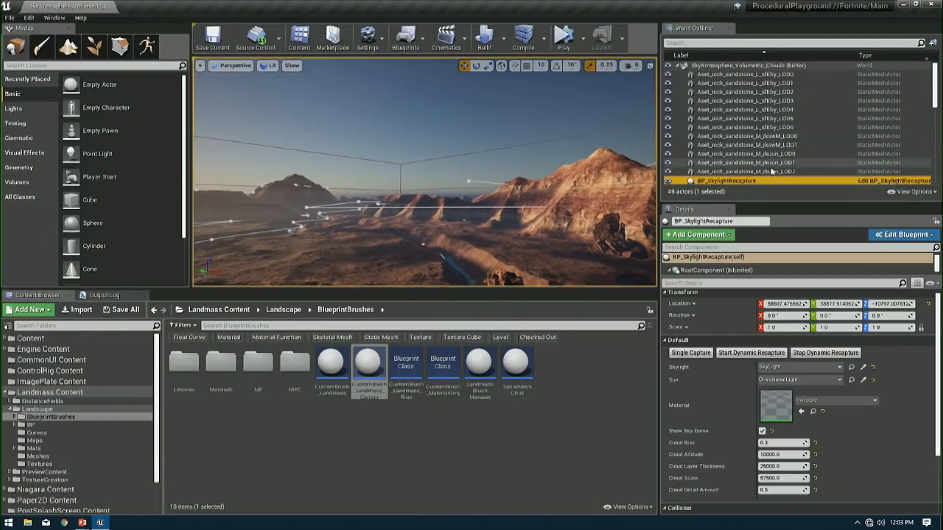
{"action": "left_click", "coordinate": [904, 234]}
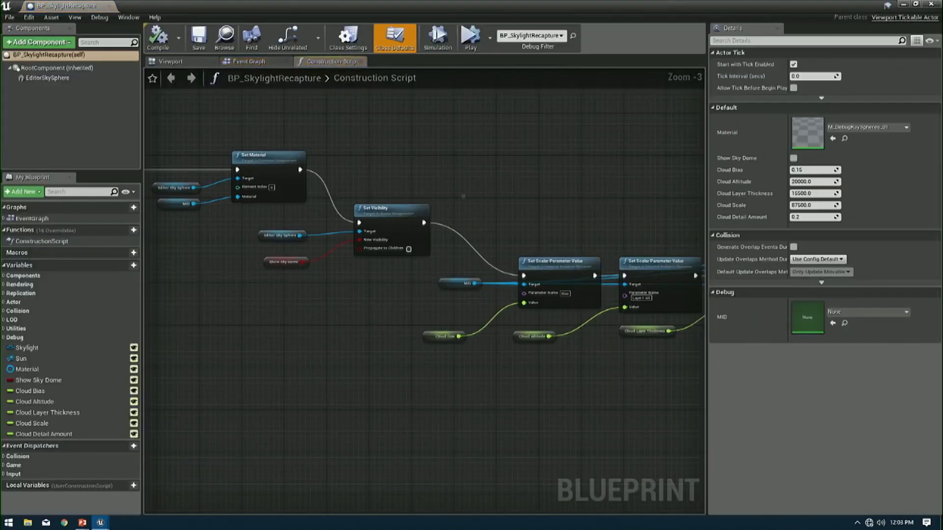
{"action": "left_click", "coordinate": [244, 60]}
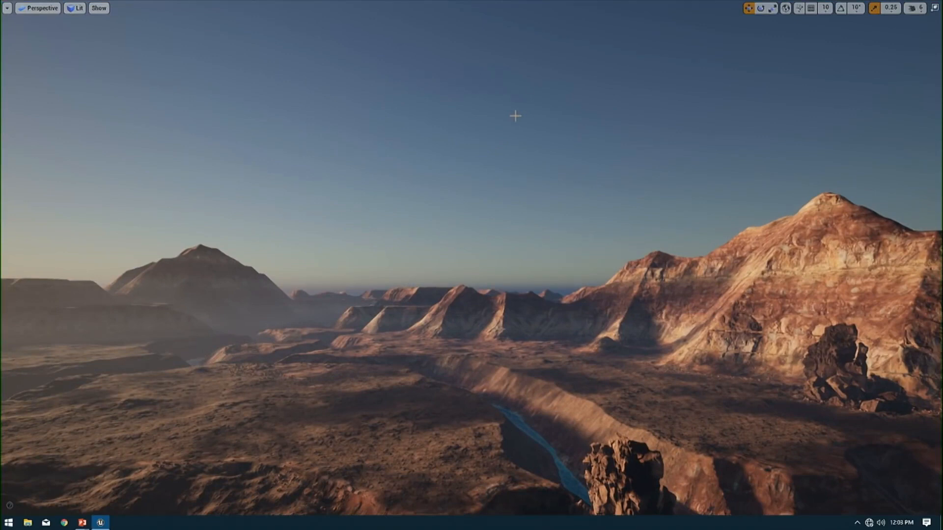
Step: Select the DirectionalLight in the viewport so its rotation gizmo appears
{"action": "left_click", "coordinate": [607, 390]}
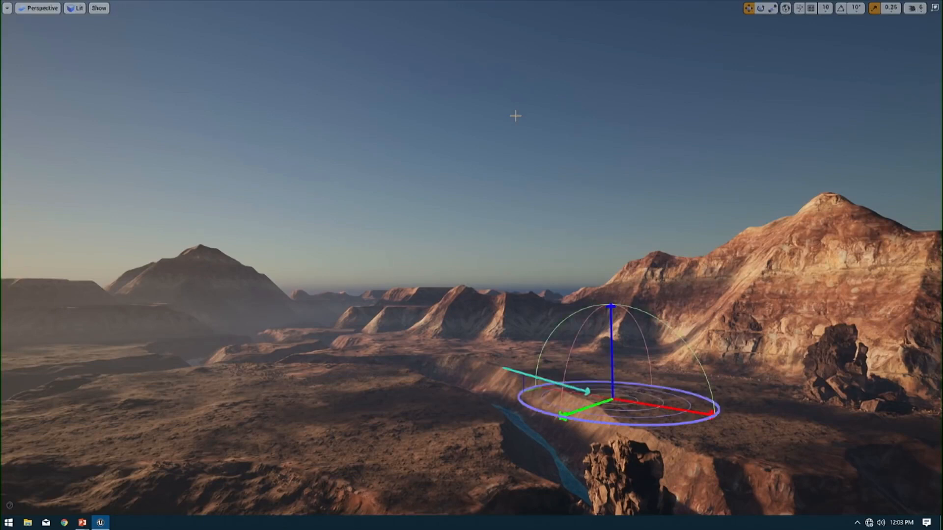
{"action": "mouse_move", "coordinate": [351, 348]}
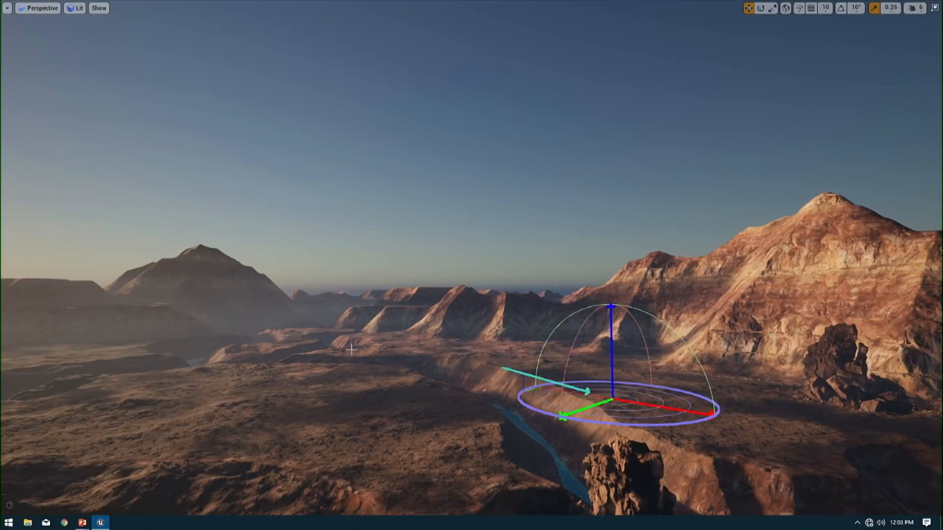